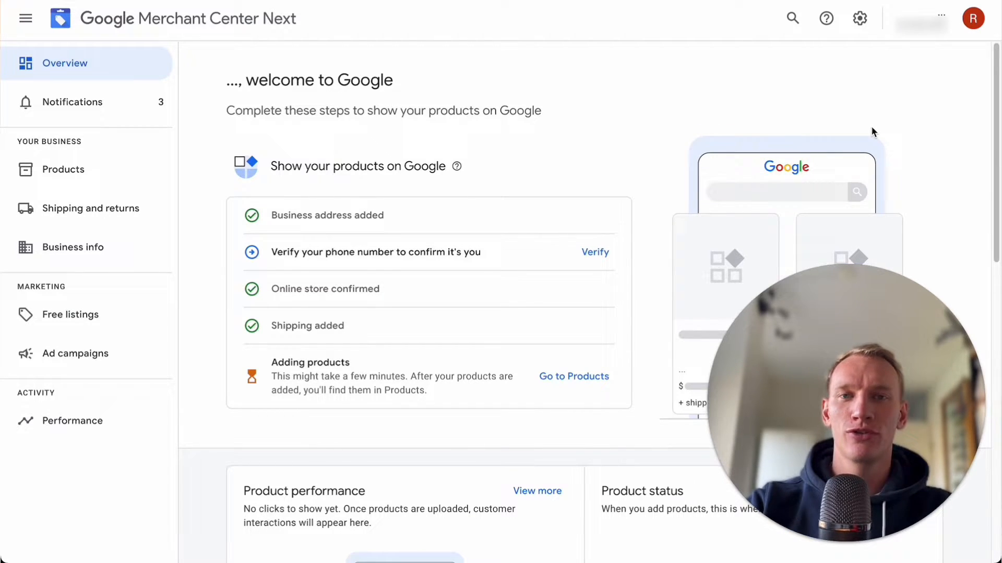
mouse_move(73, 247)
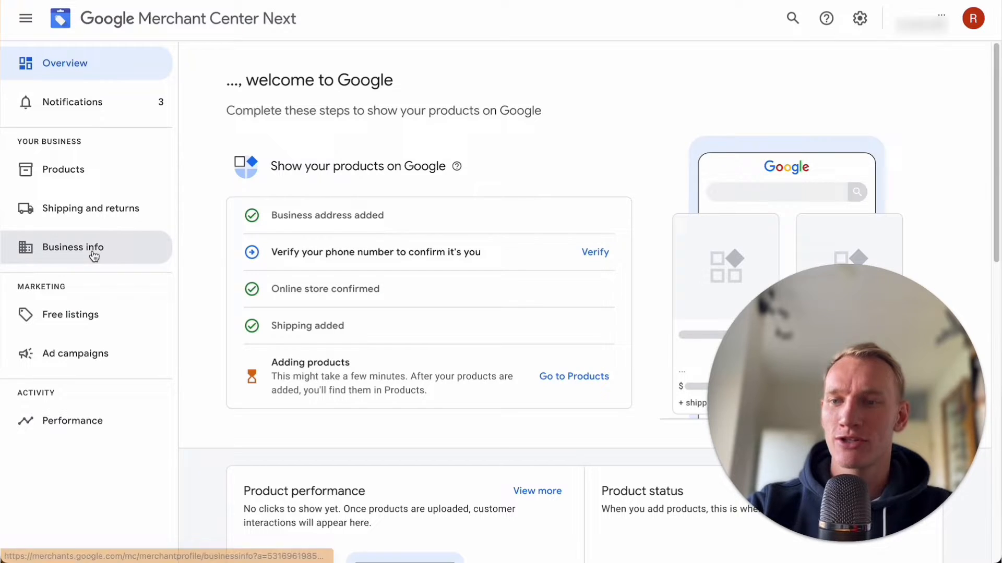
Go to the Business info page from the left sidebar
left_click(72, 247)
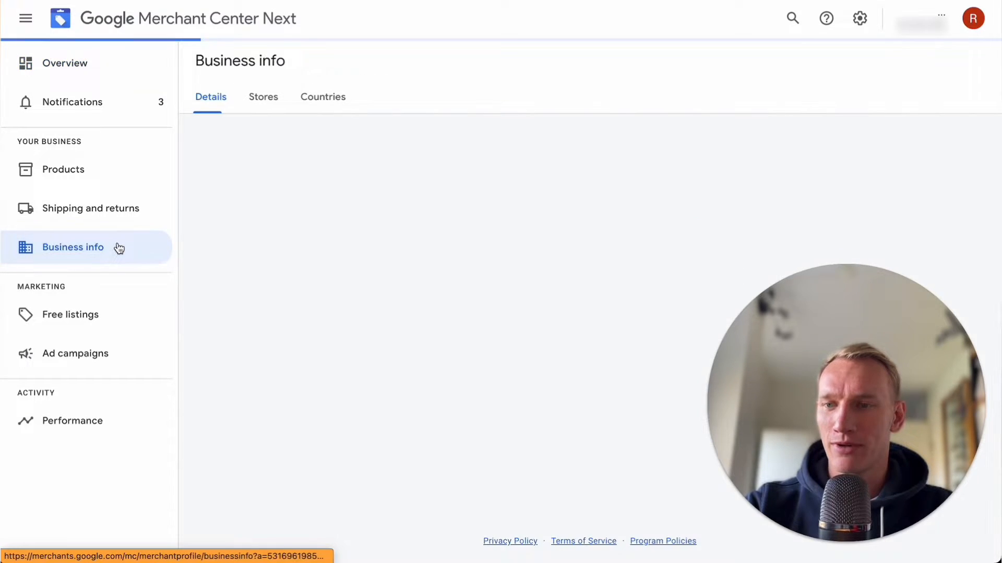
left_click(72, 248)
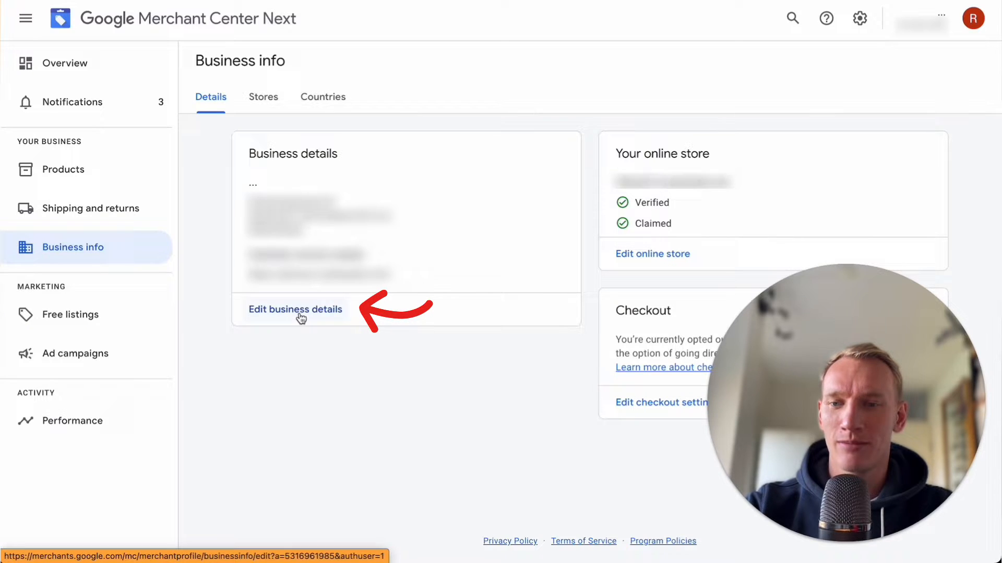
Replace the business name, city, state and postal code with dots and save the address
left_click(296, 309)
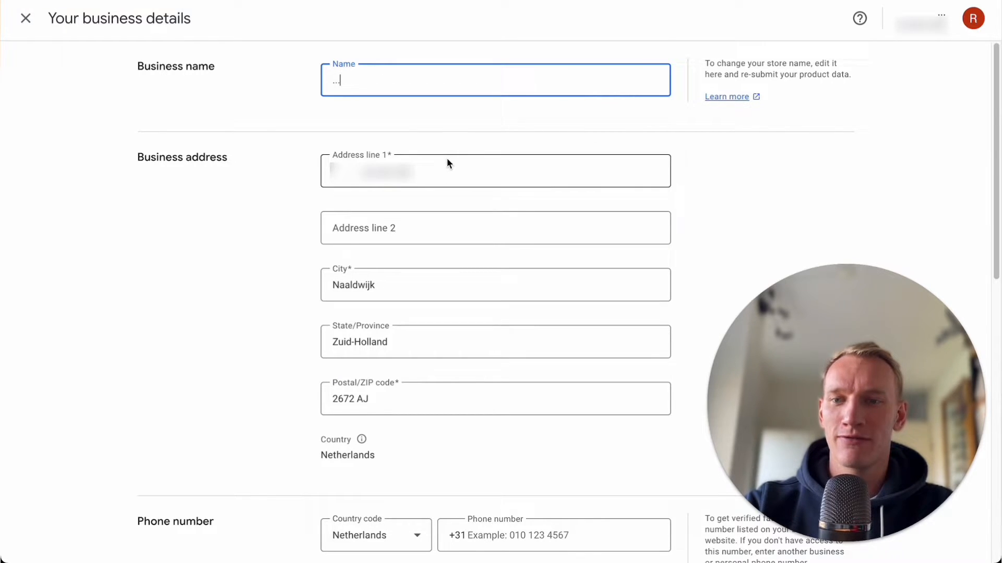
left_click(495, 170)
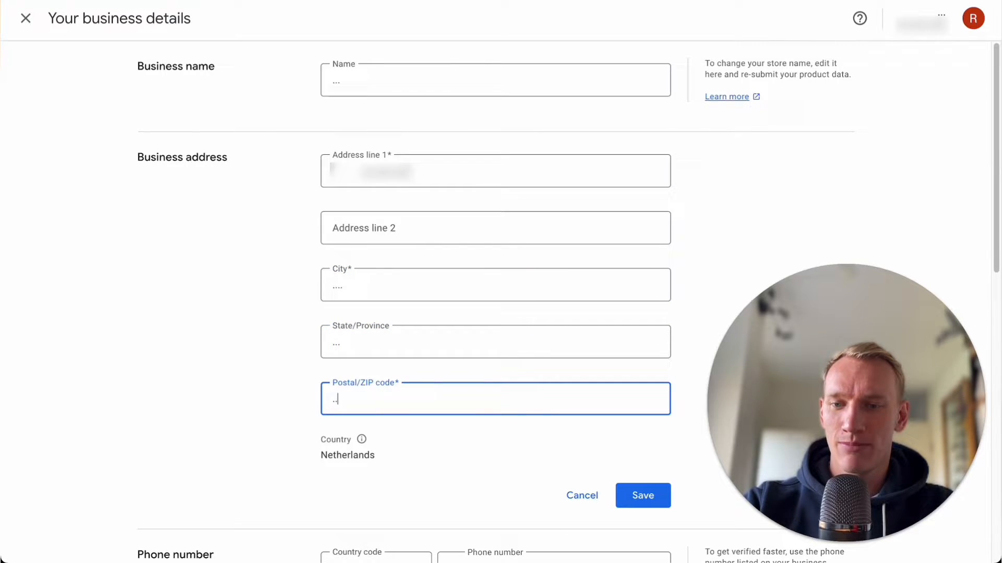
left_click(643, 495)
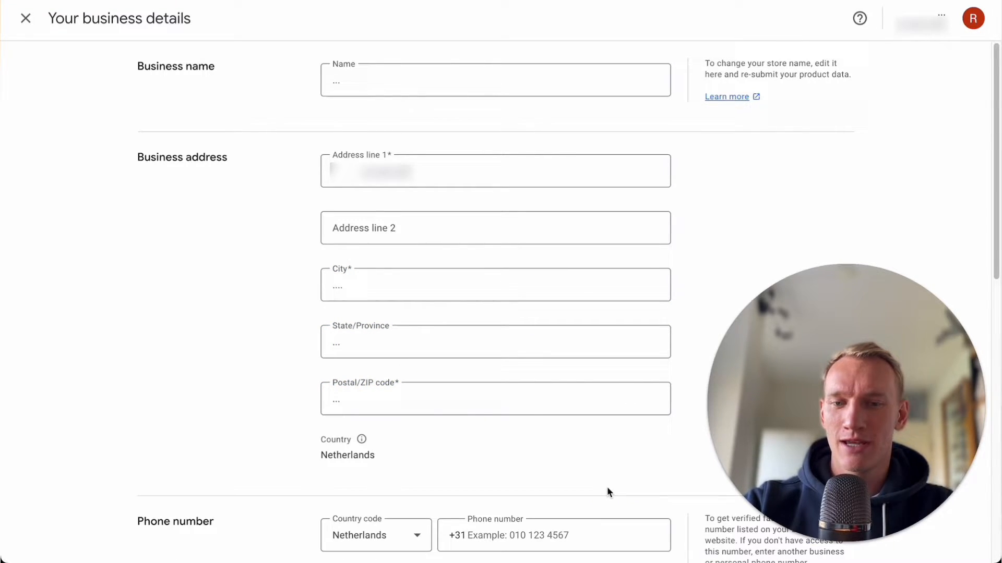
Change the customer service website URL to google.nl
scroll("down", 3)
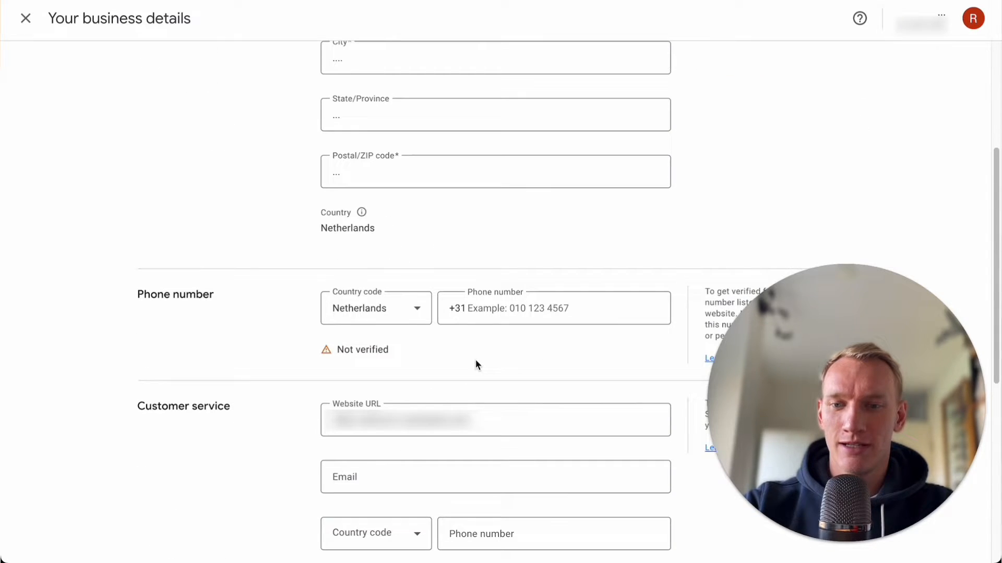
scroll("down", 3)
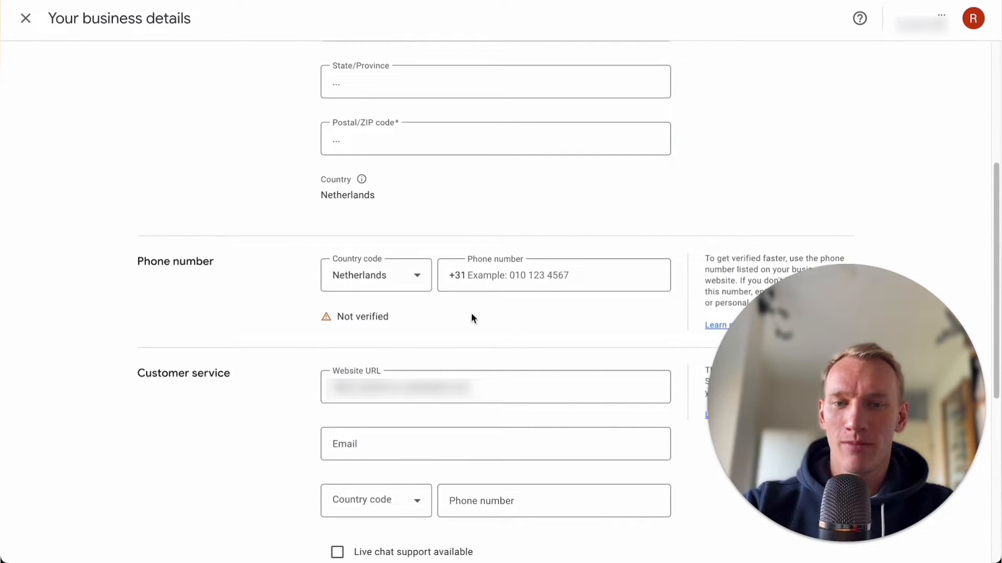
scroll("down", 3)
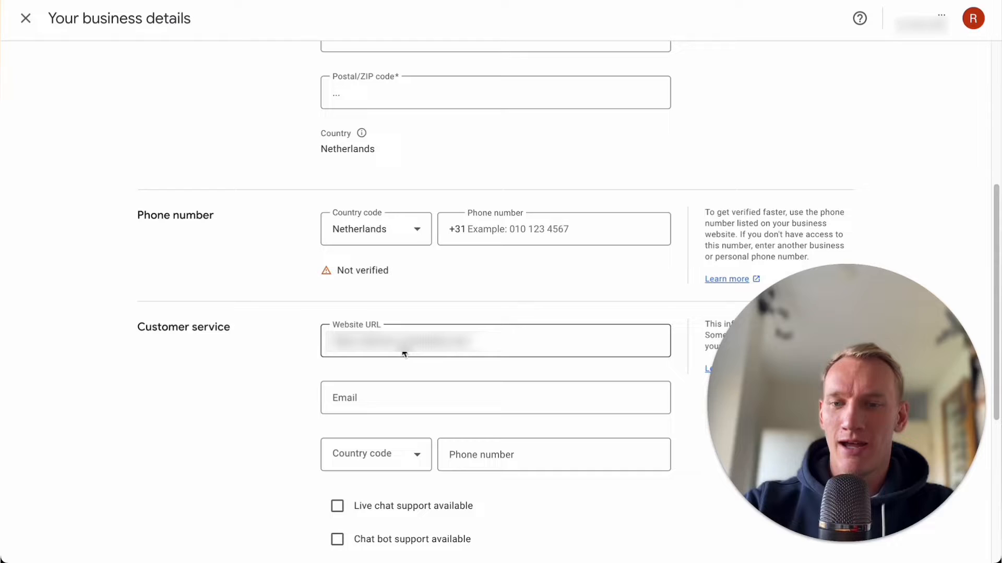
left_click(494, 340)
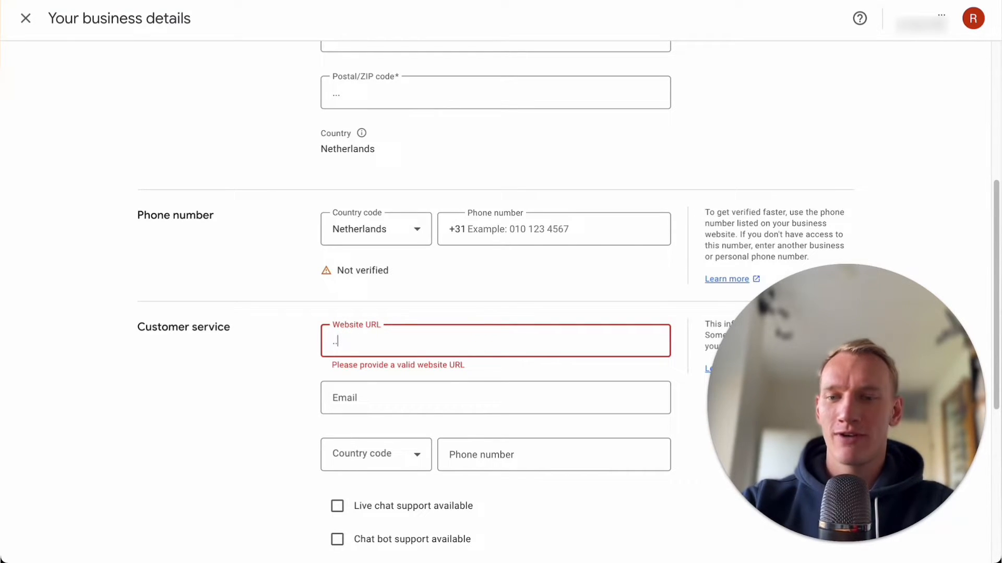
type("google")
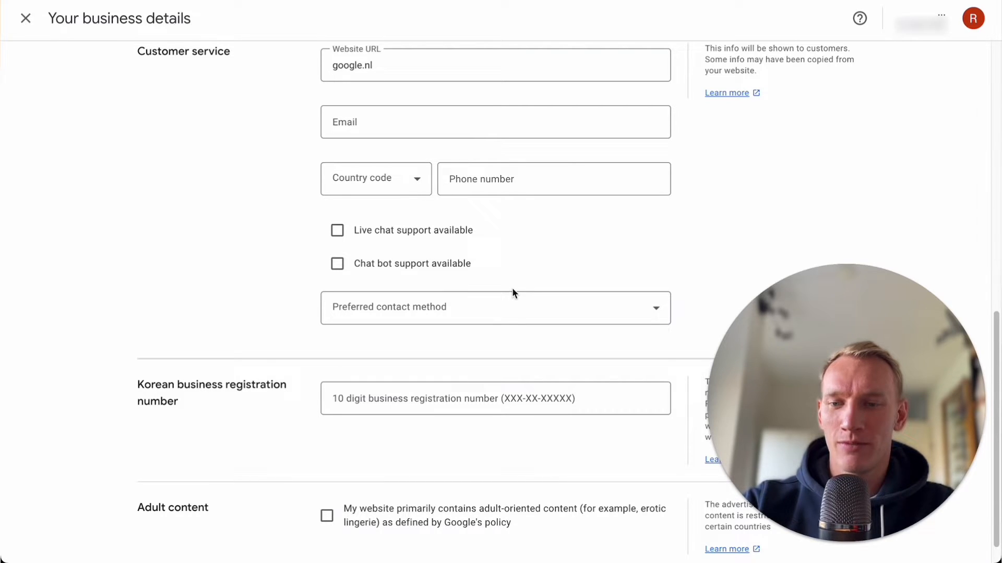
mouse_move(501, 309)
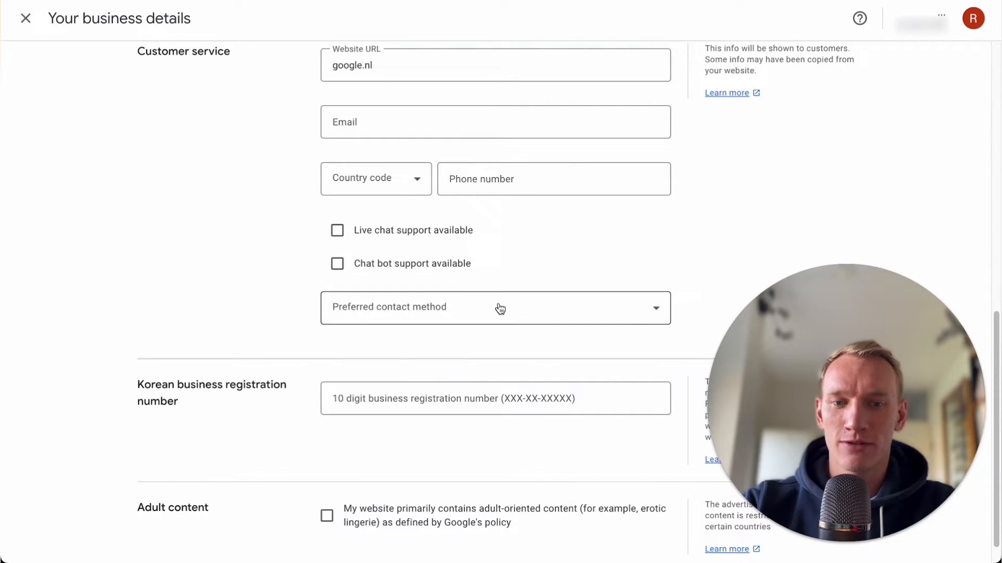
scroll("up", 3)
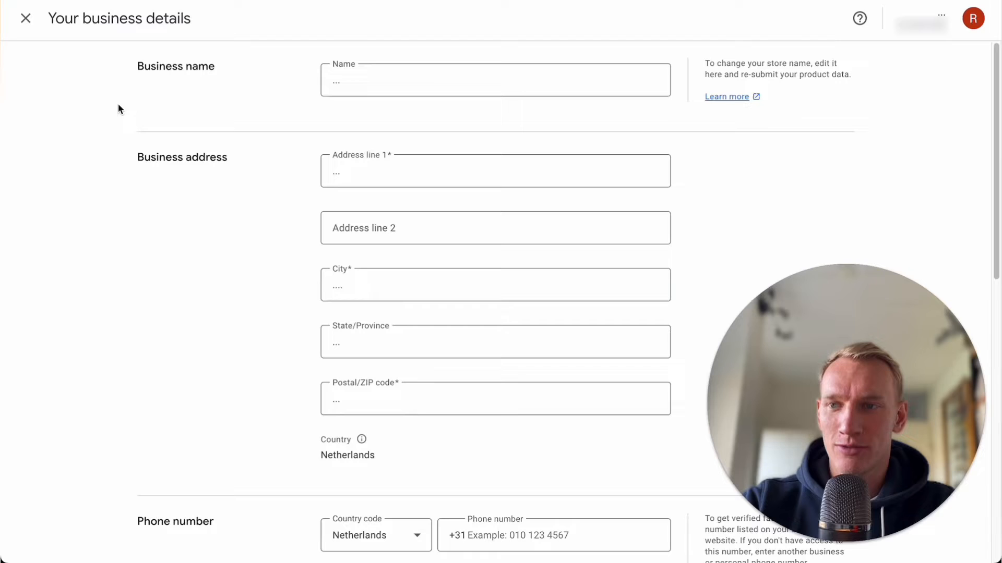
scroll("down", 3)
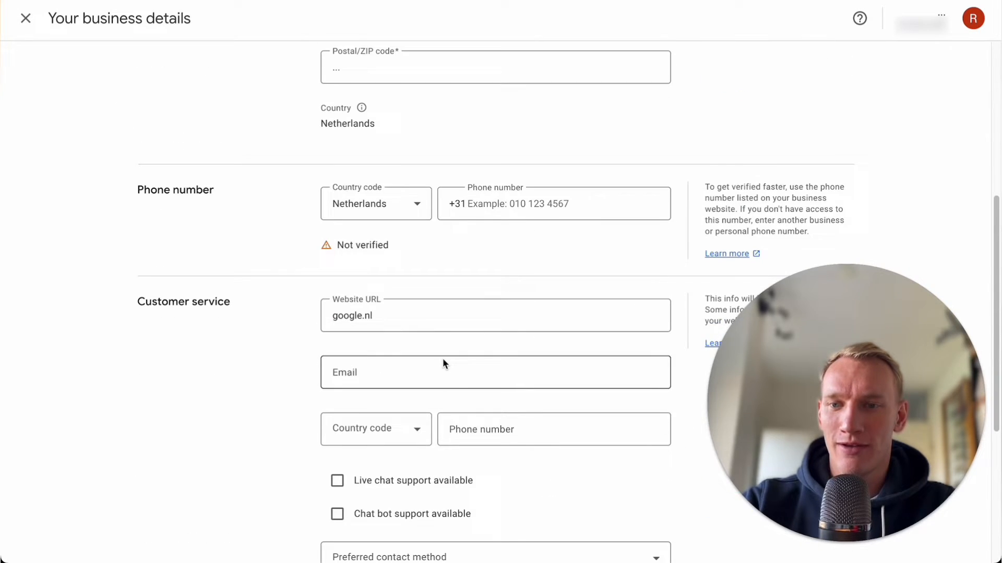
left_click(27, 17)
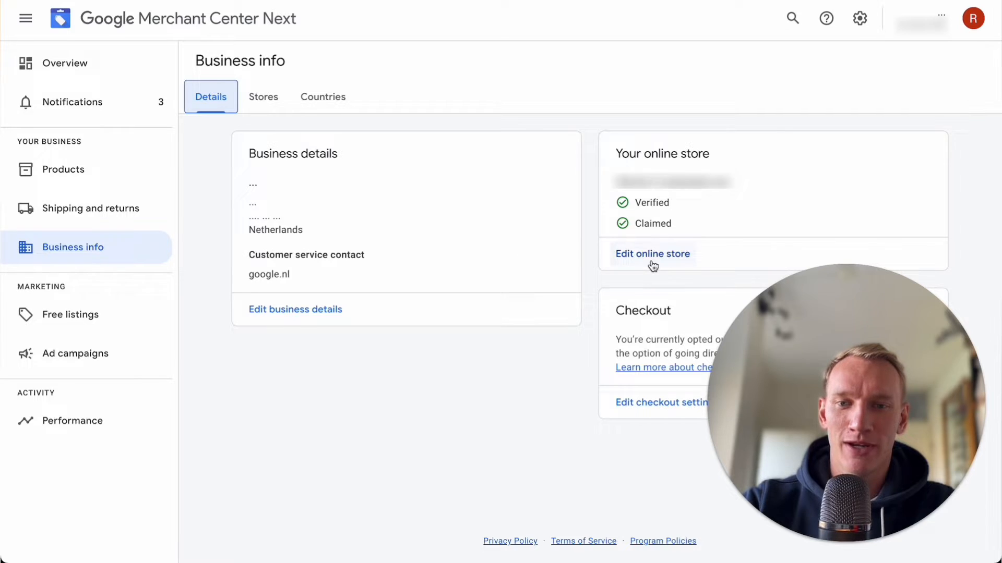
left_click(652, 254)
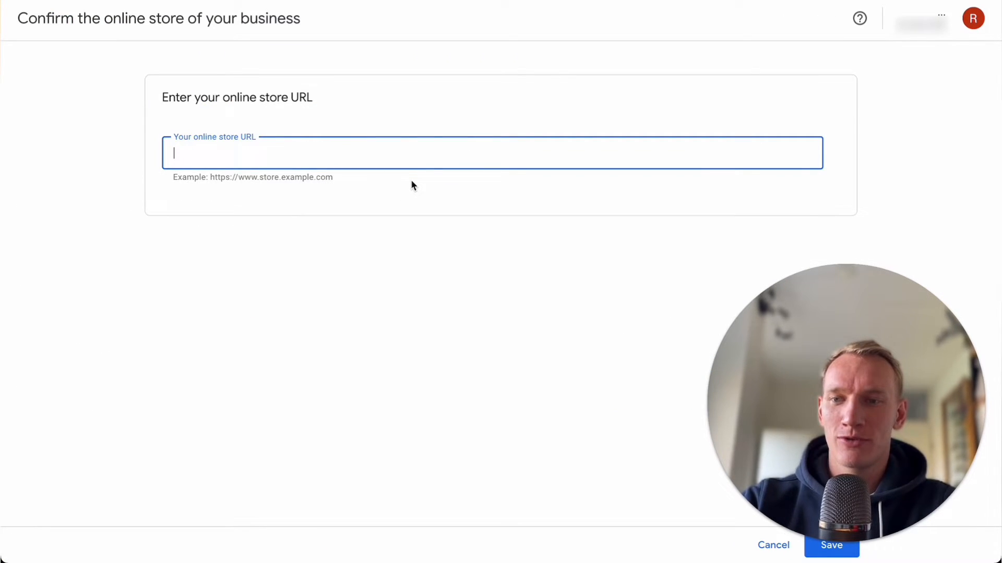
type("https://")
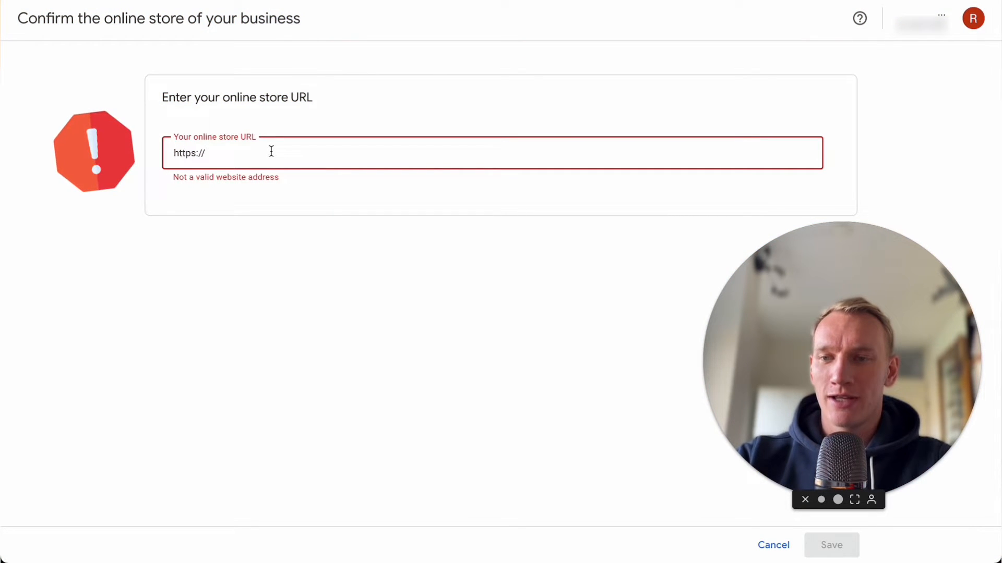
type("google")
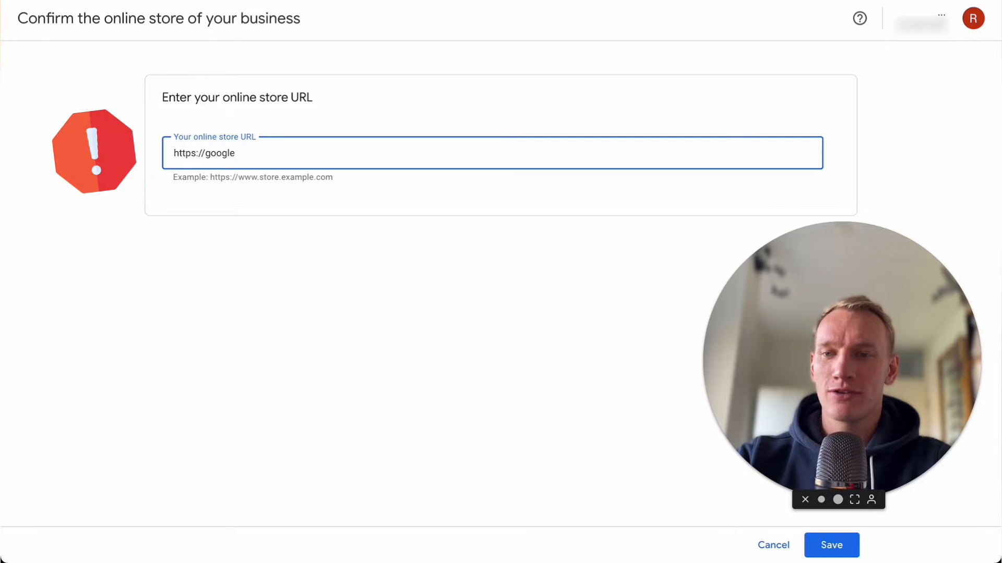
type(".com")
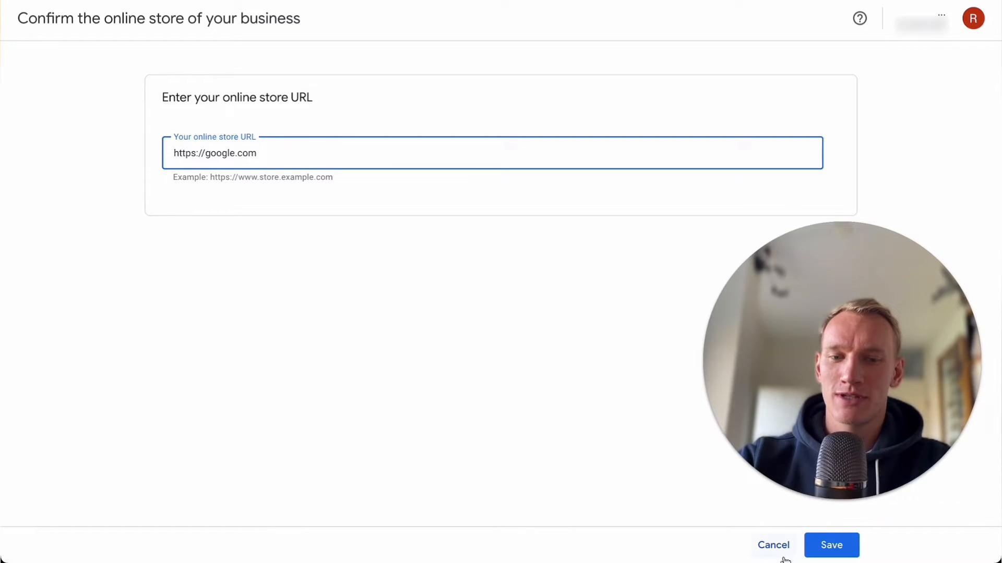
left_click(830, 544)
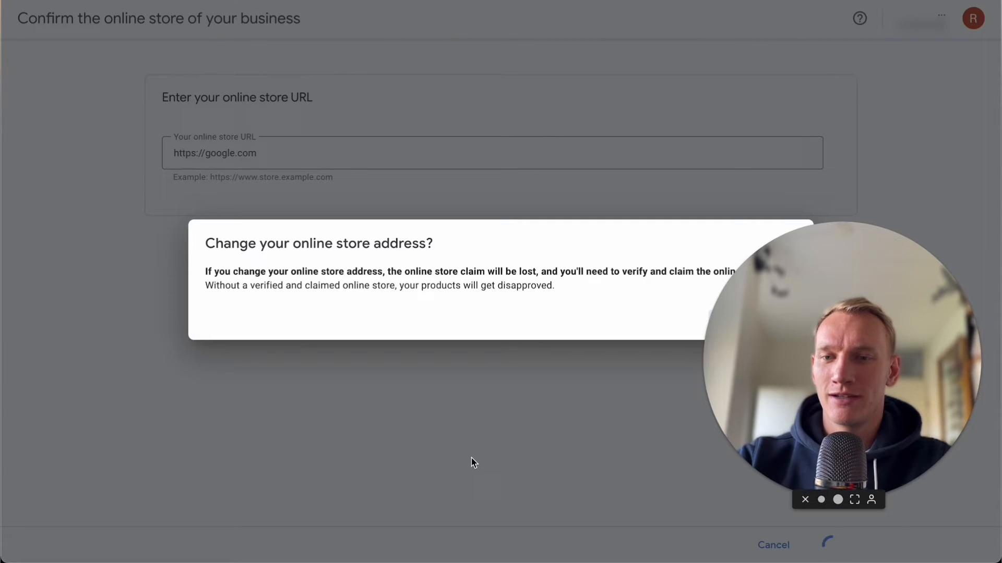
left_click(780, 323)
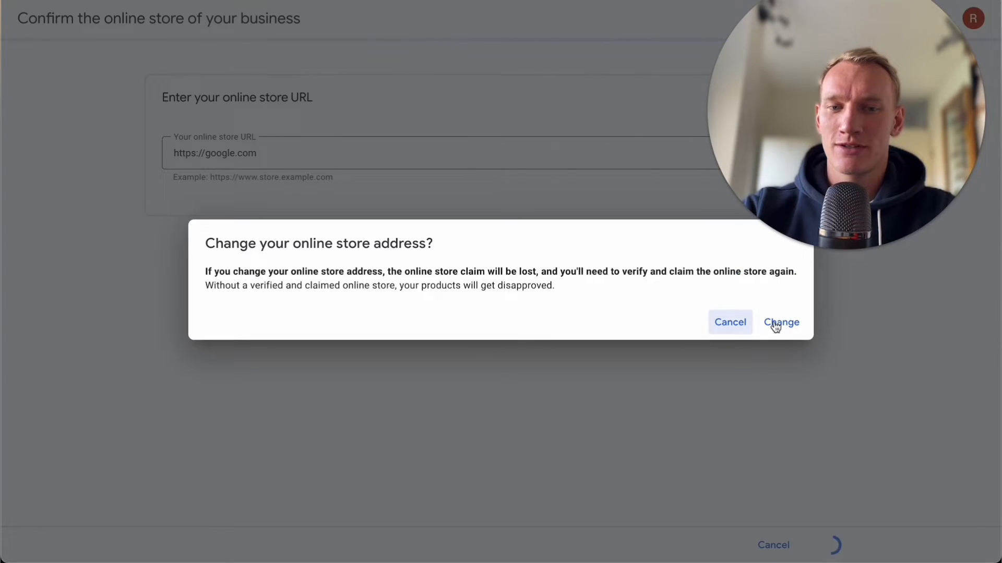
left_click(781, 322)
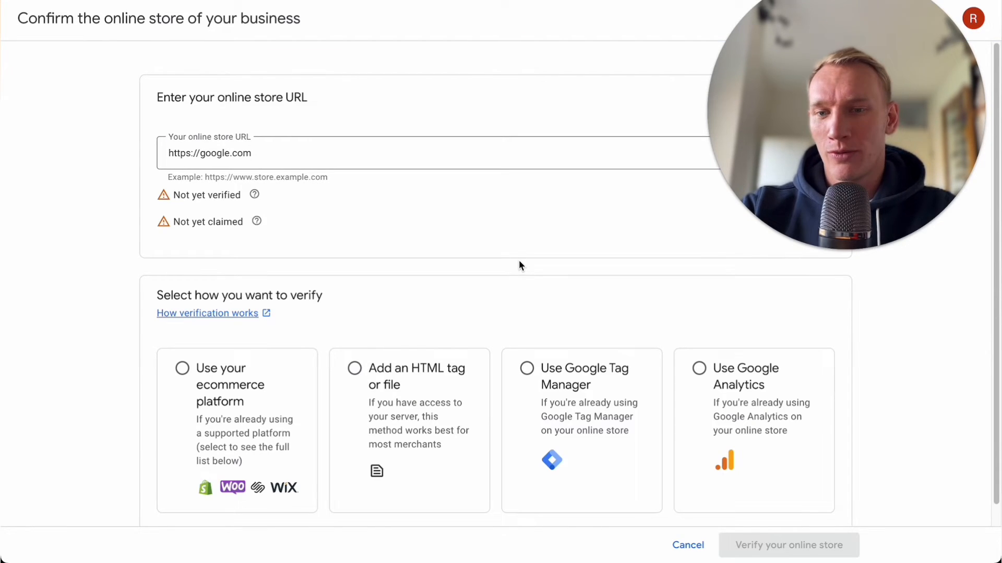
left_click(788, 545)
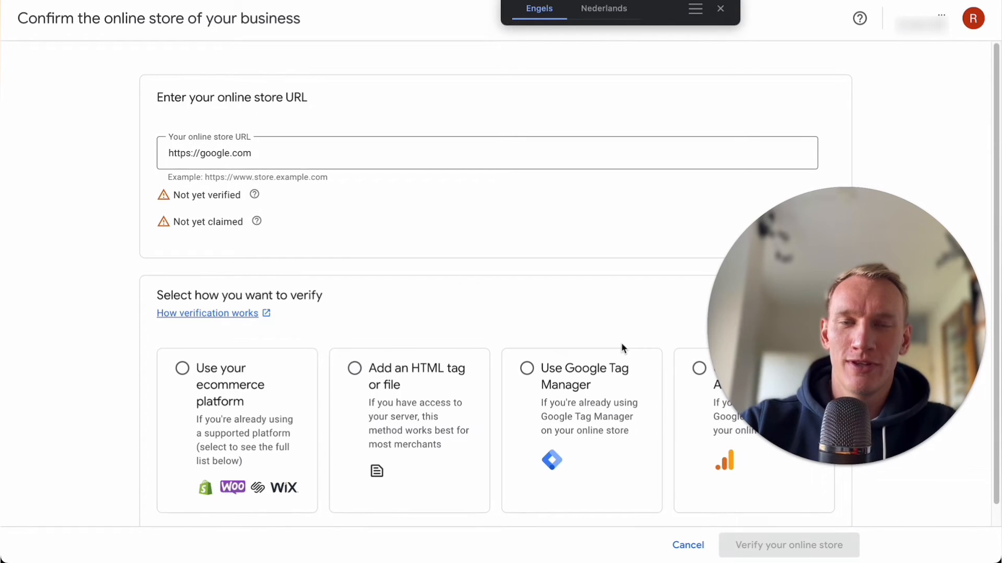
mouse_move(684, 29)
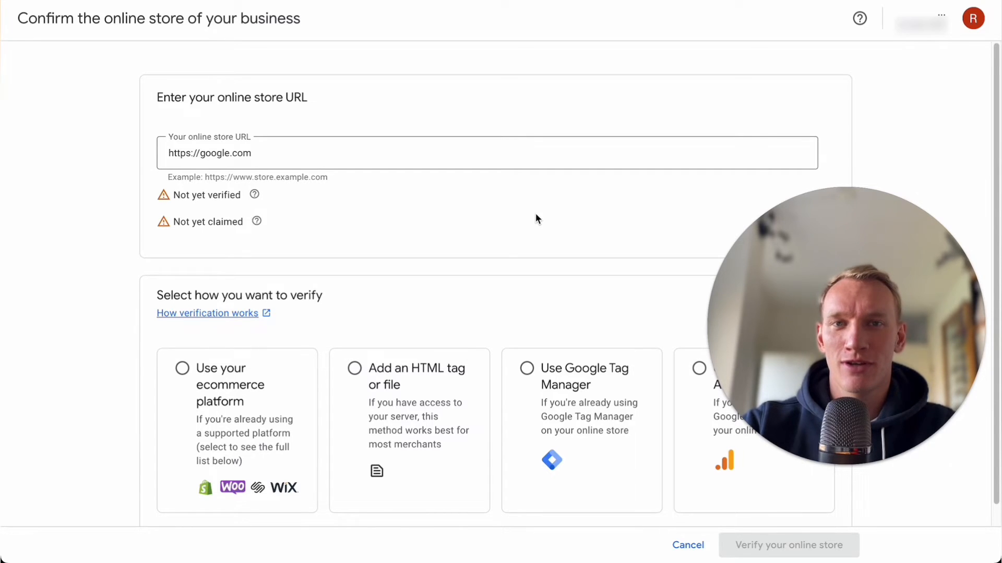
mouse_move(510, 206)
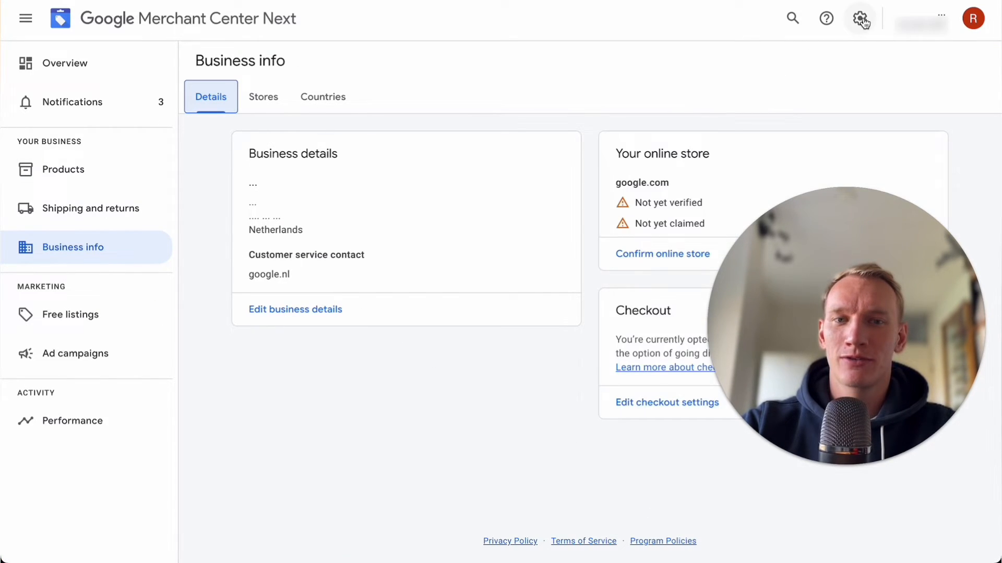
From General account options, start closing the Merchant Center account and tick permanent closure
left_click(859, 18)
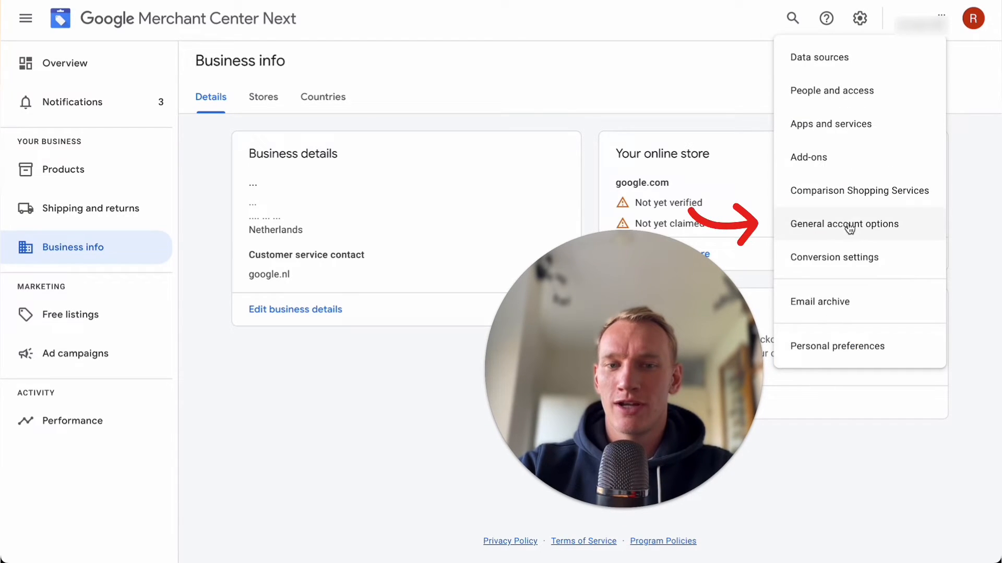
left_click(844, 223)
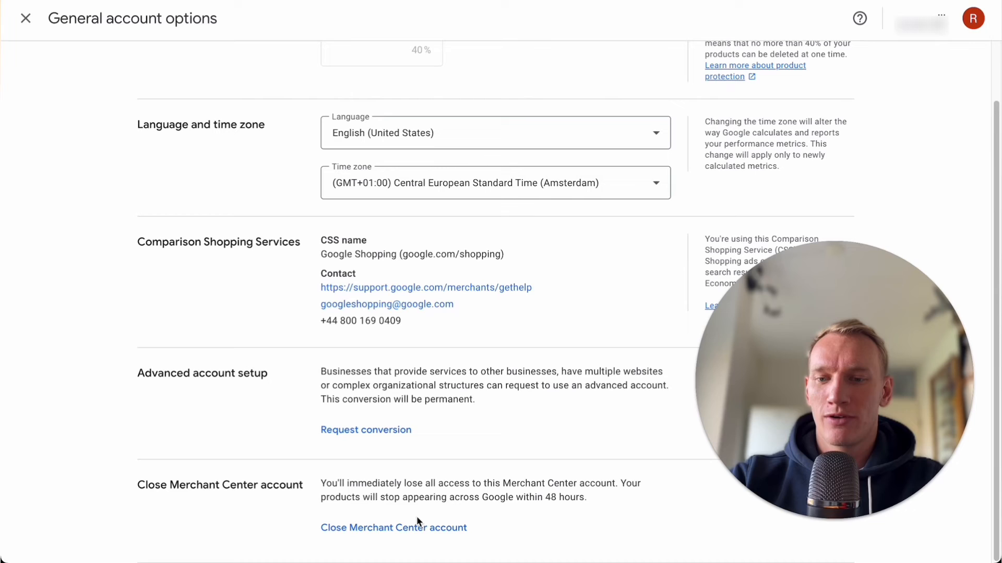
left_click(393, 527)
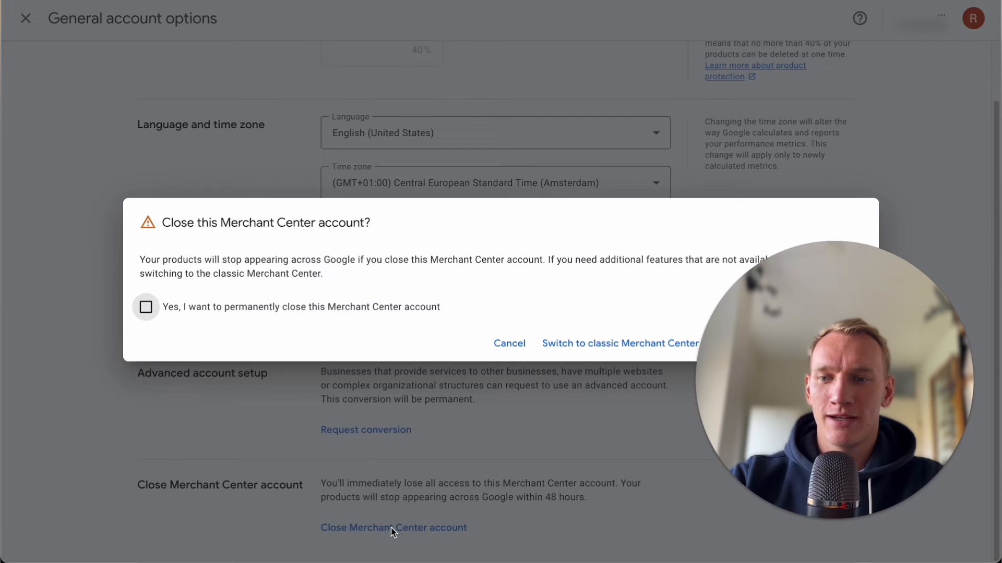
left_click(146, 307)
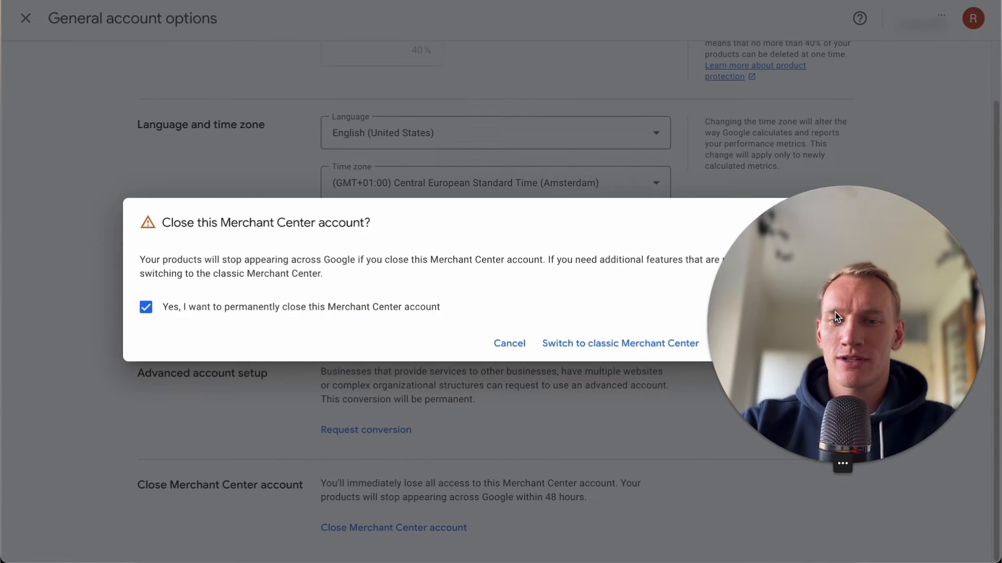